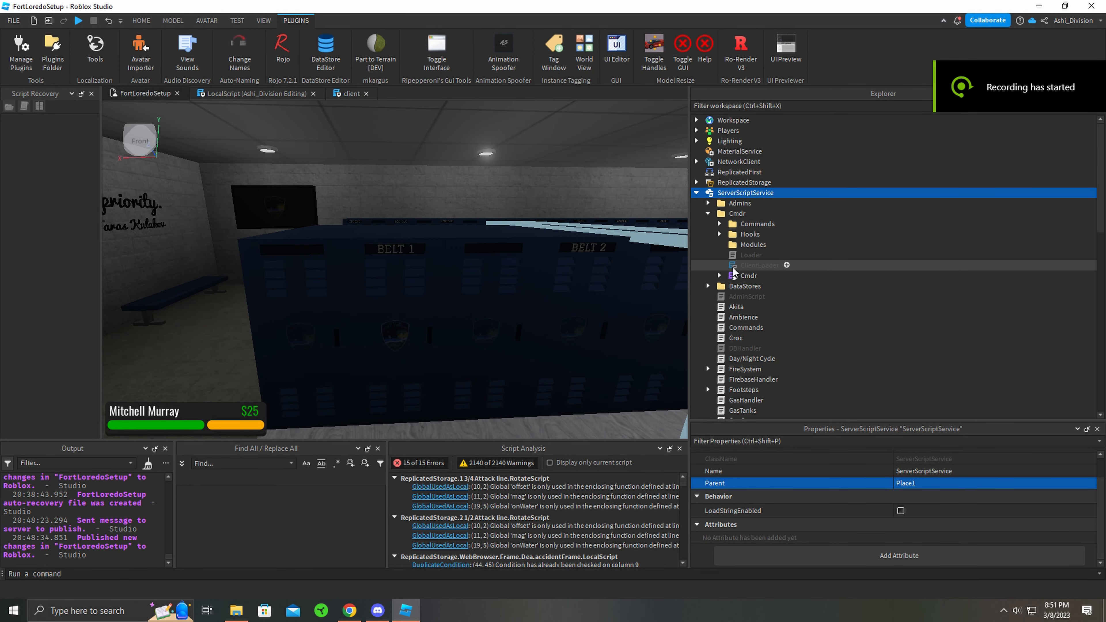
Step: Toggle the Cmdr folder and expand SimpleAdmin under ServerScriptService to list Loader, Packages and Settings
left_click(708, 214)
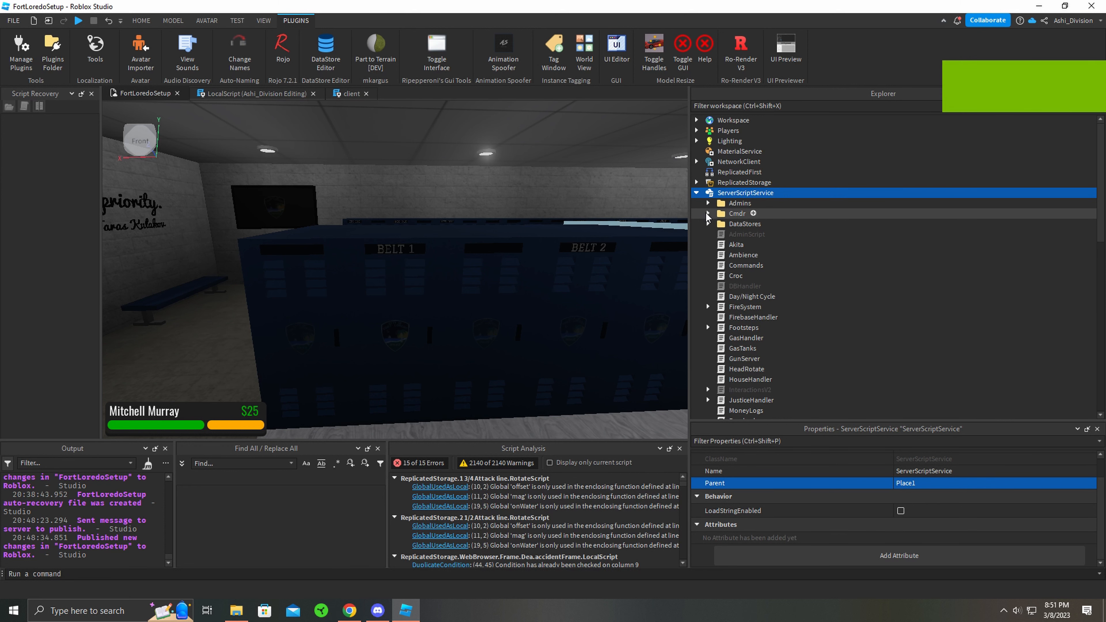
left_click(708, 213)
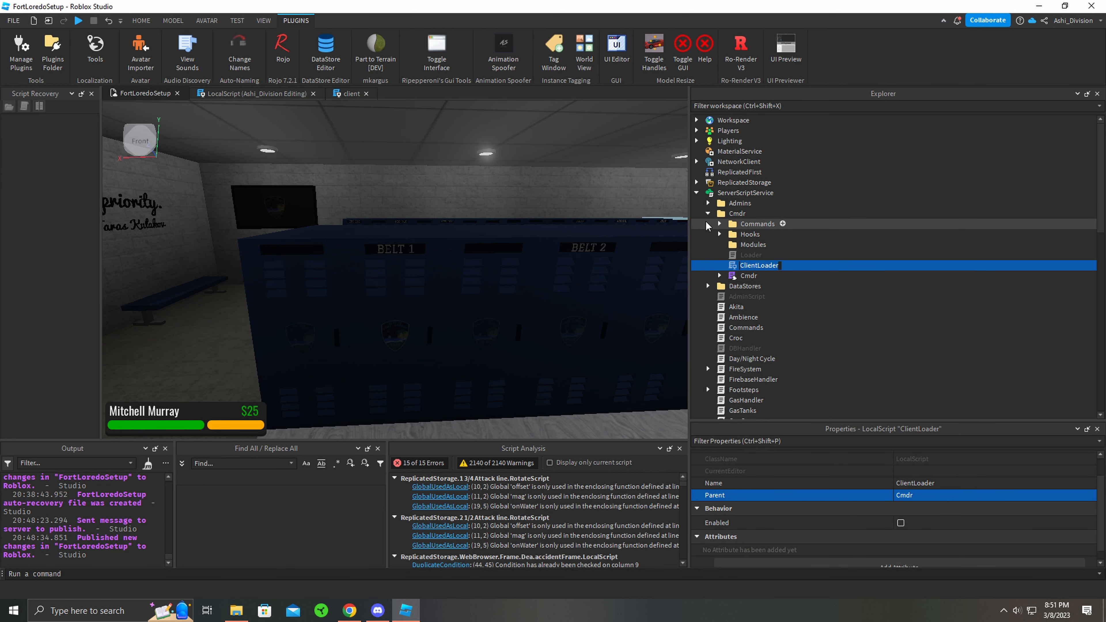
scroll("down", 3)
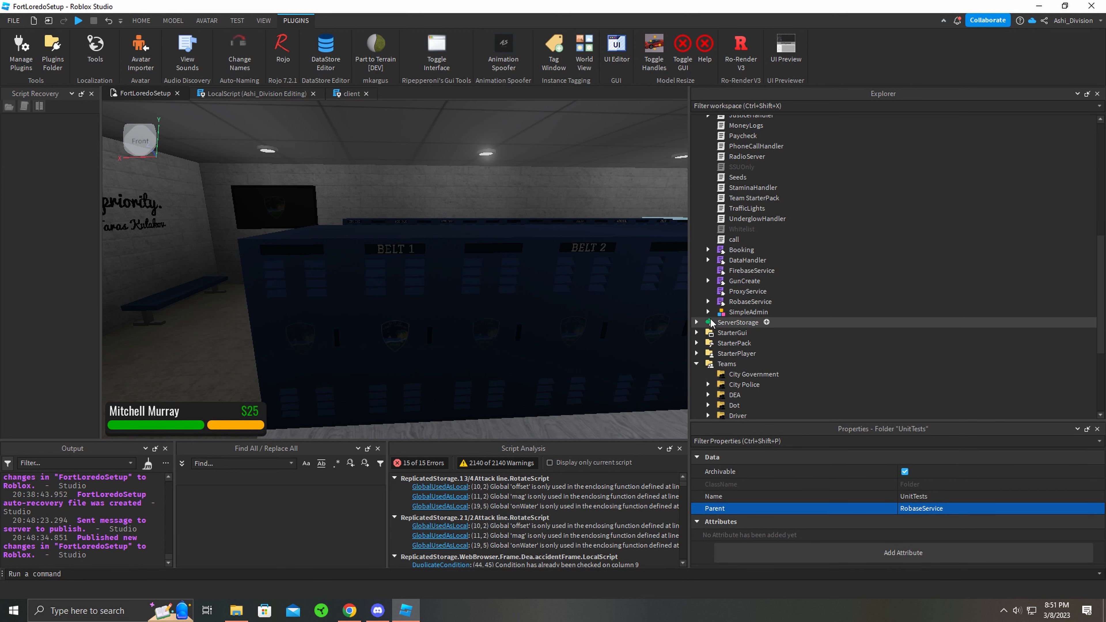
left_click(708, 312)
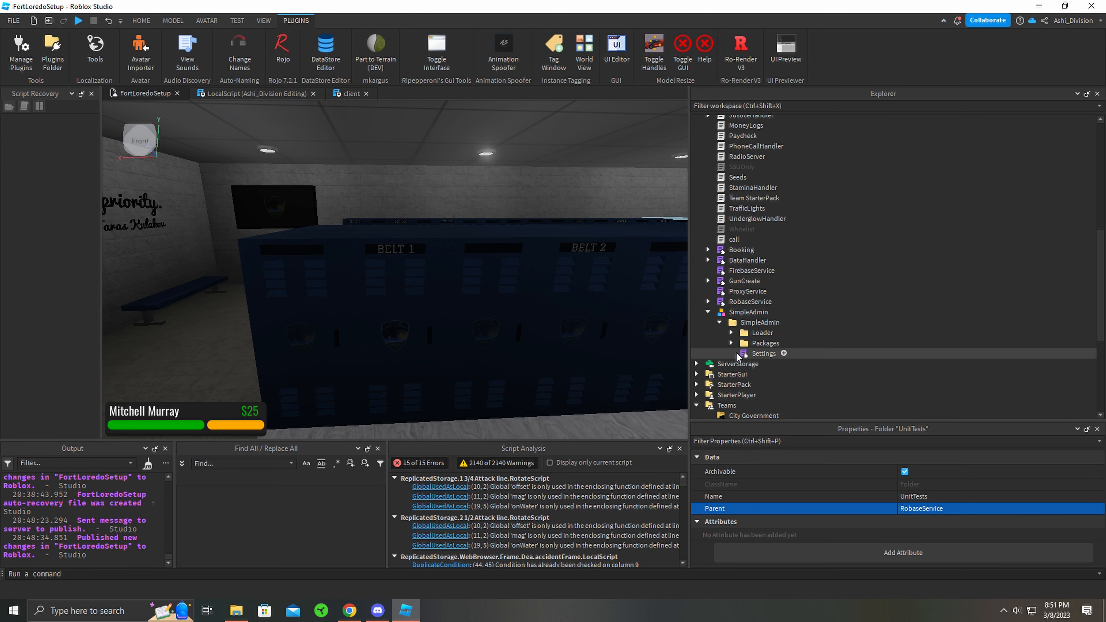
Step: Open the Settings ModuleScript to read its prefix, data key and permission tables, then return to Home
double_click(763, 353)
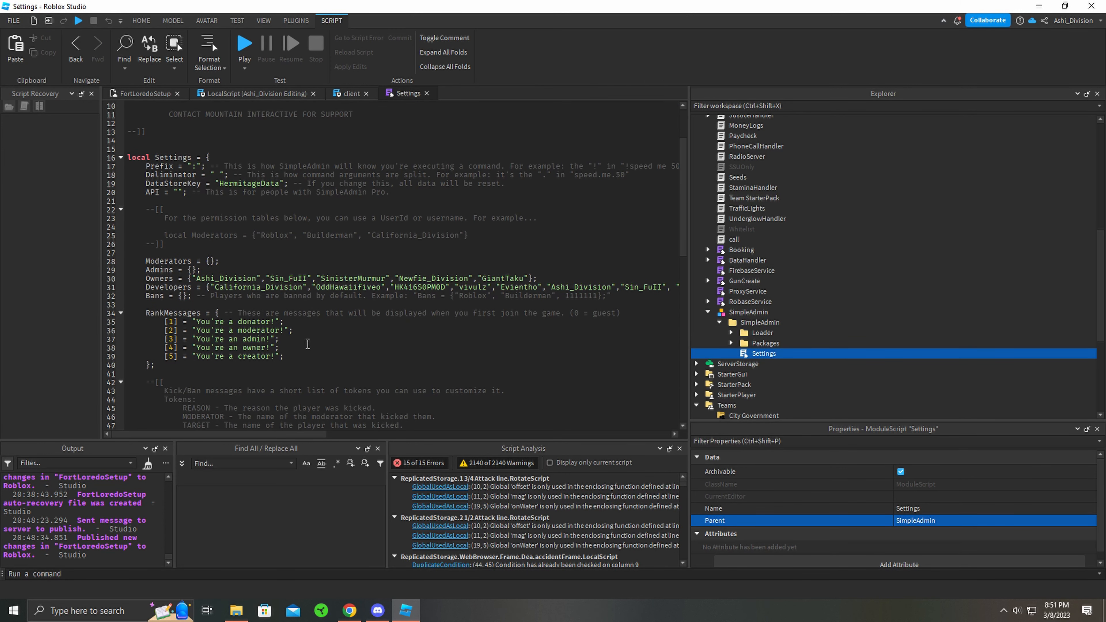
mouse_move(455, 355)
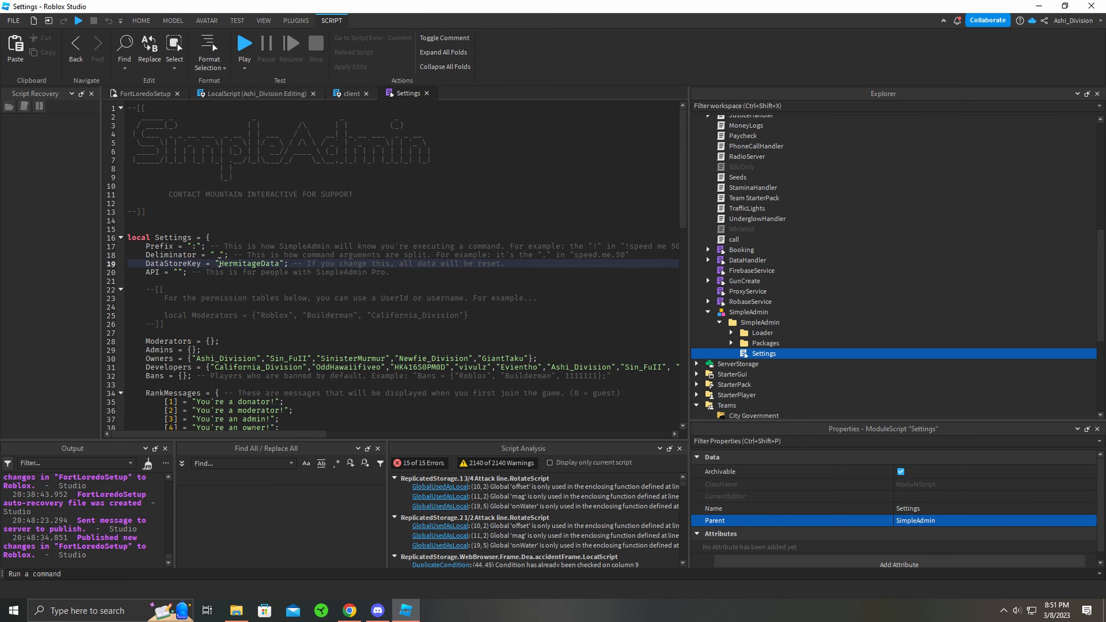
double_click(247, 263)
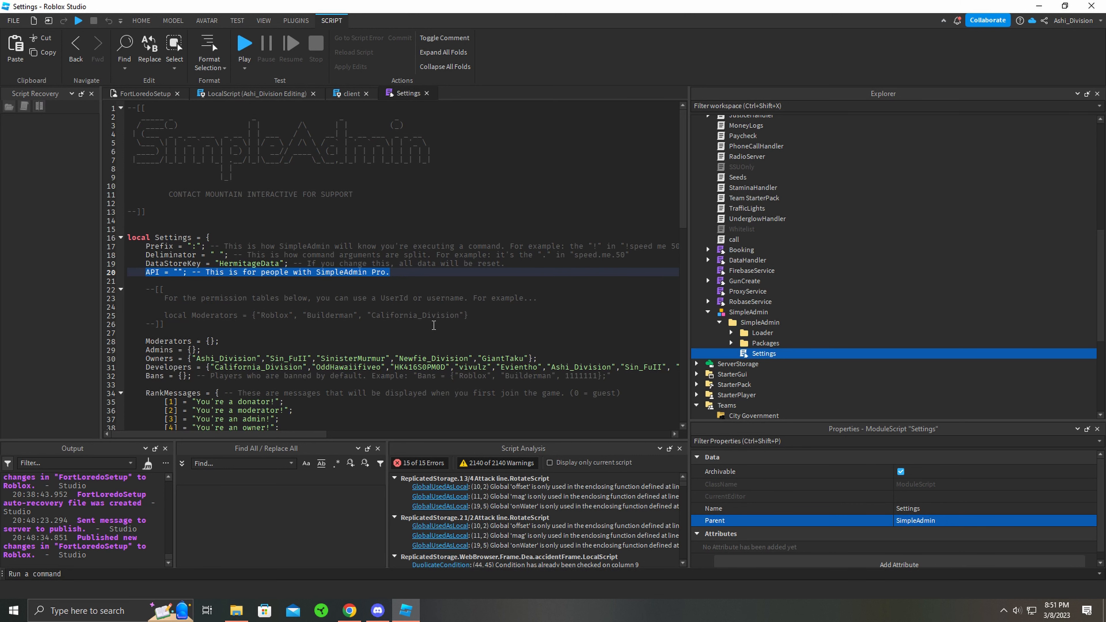
left_click(141, 21)
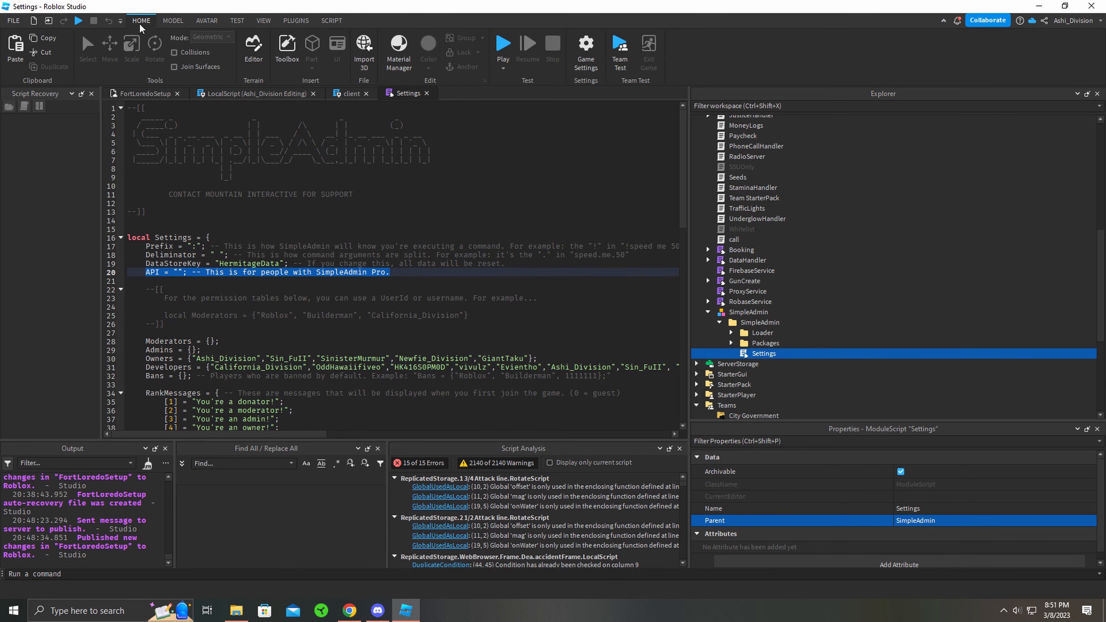
Step: Search the Toolbox for 'SimpleAdmin' before expanding its Packages > Server modules
left_click(287, 50)
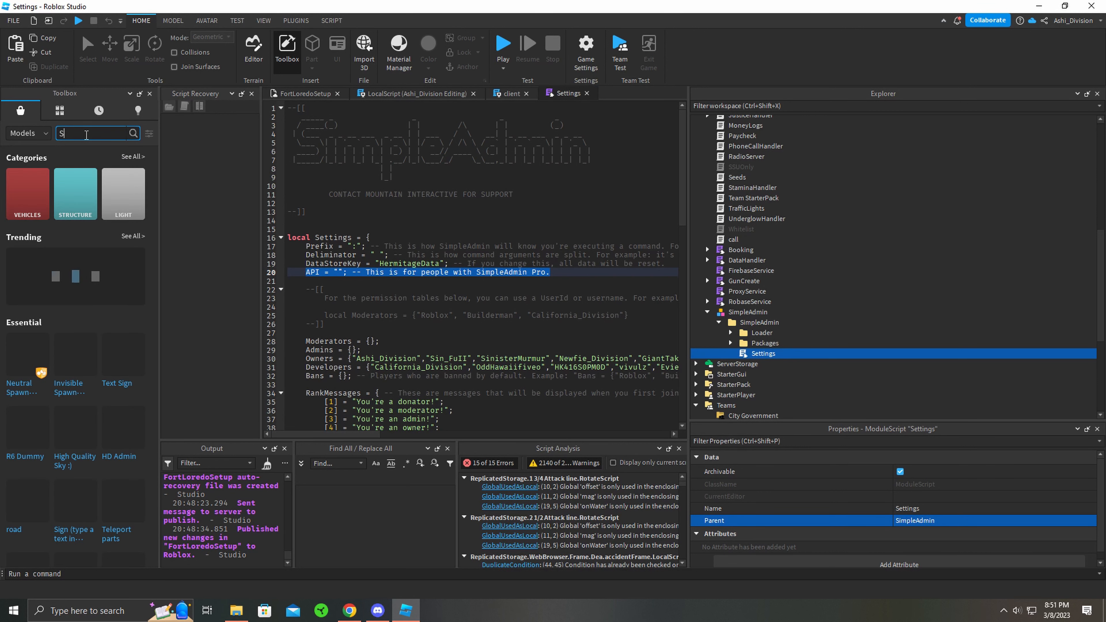
type("impleAdmin")
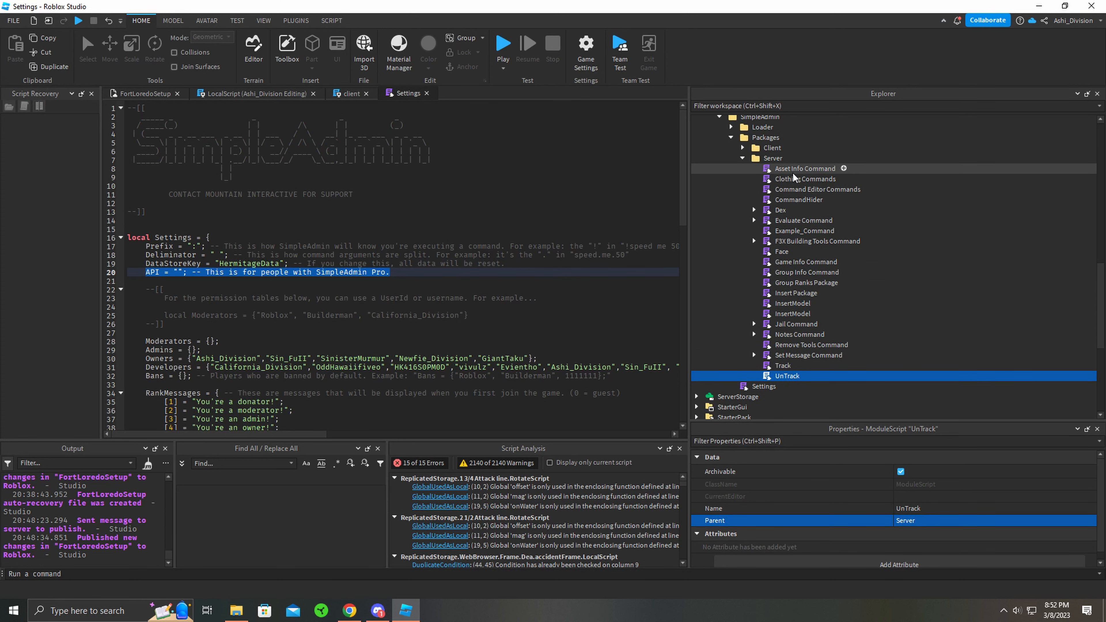
Step: Inspect the Notes, Command Editor and Clothing command modules, then scroll Settings to the rank welcome messages
left_click(799, 334)
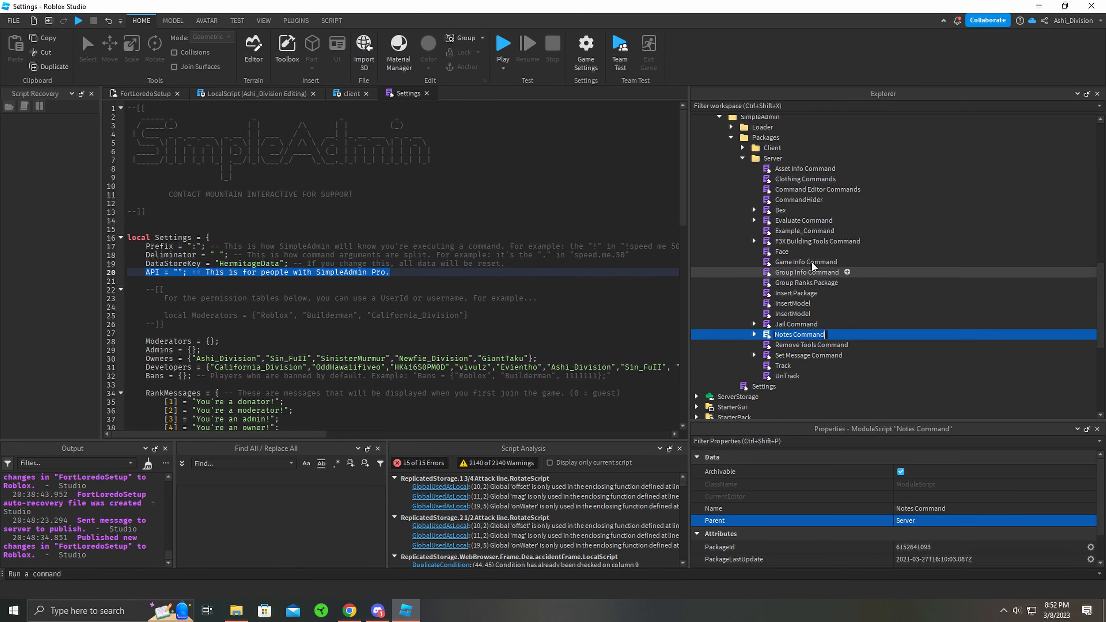
left_click(818, 189)
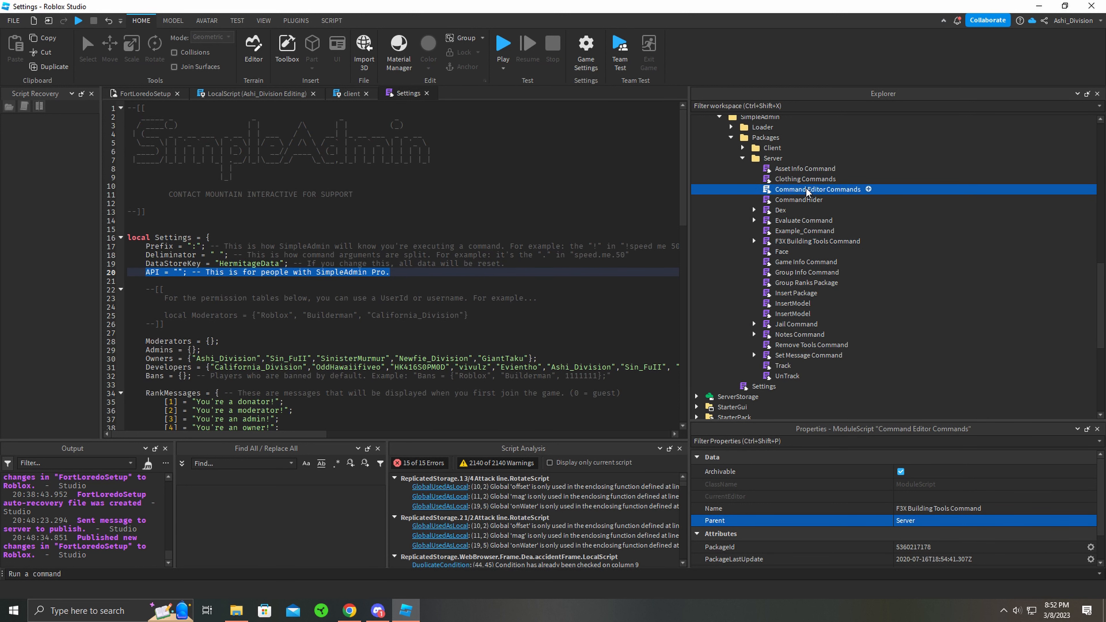
left_click(803, 179)
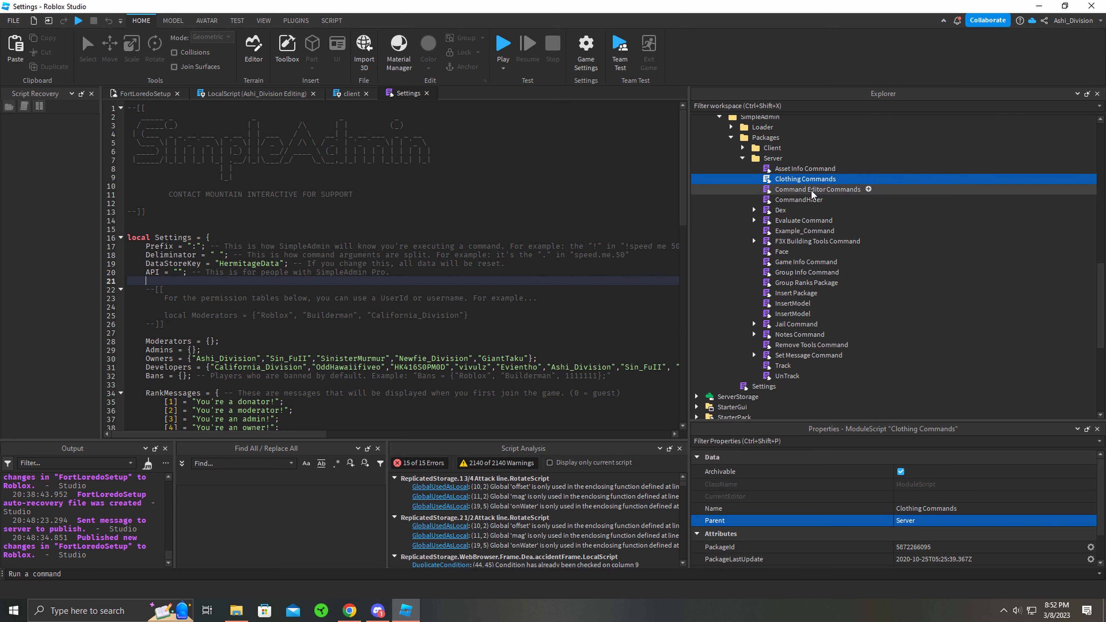
mouse_move(793, 270)
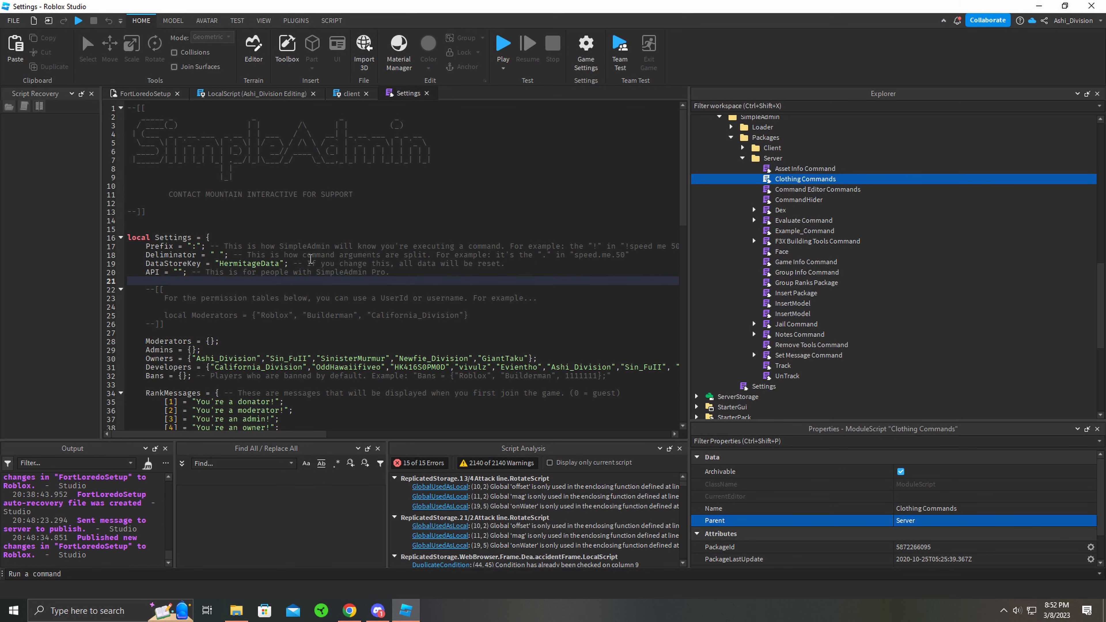
scroll("down", 3)
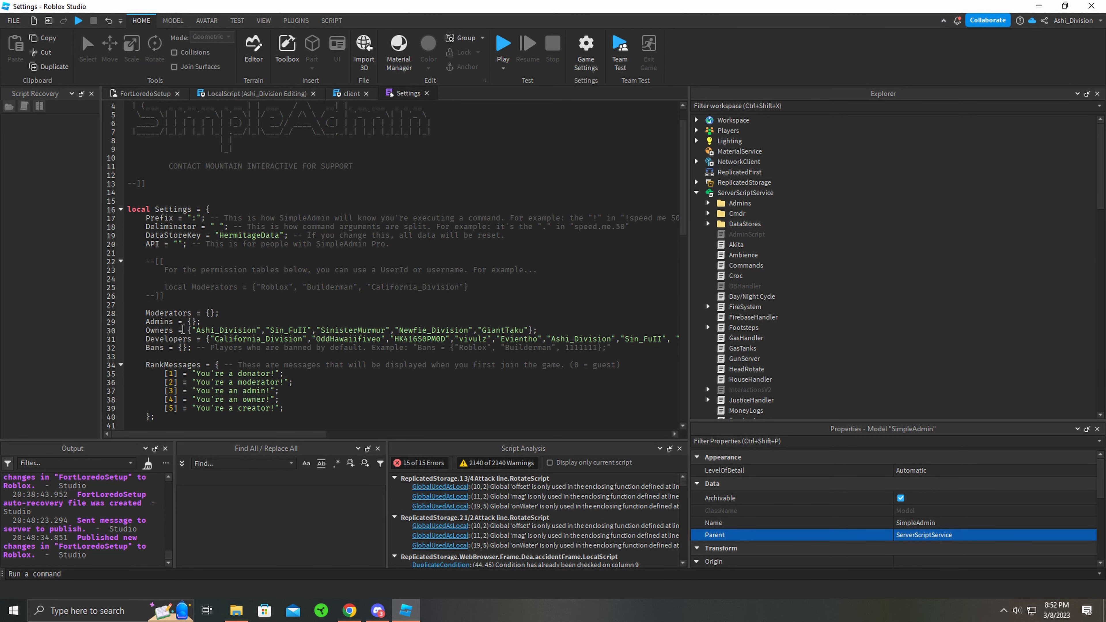
Step: Select the Owners line and scroll to DisableCreatorPermissions where ToolsDirectory is set to ServerStorage
triple_click(332, 330)
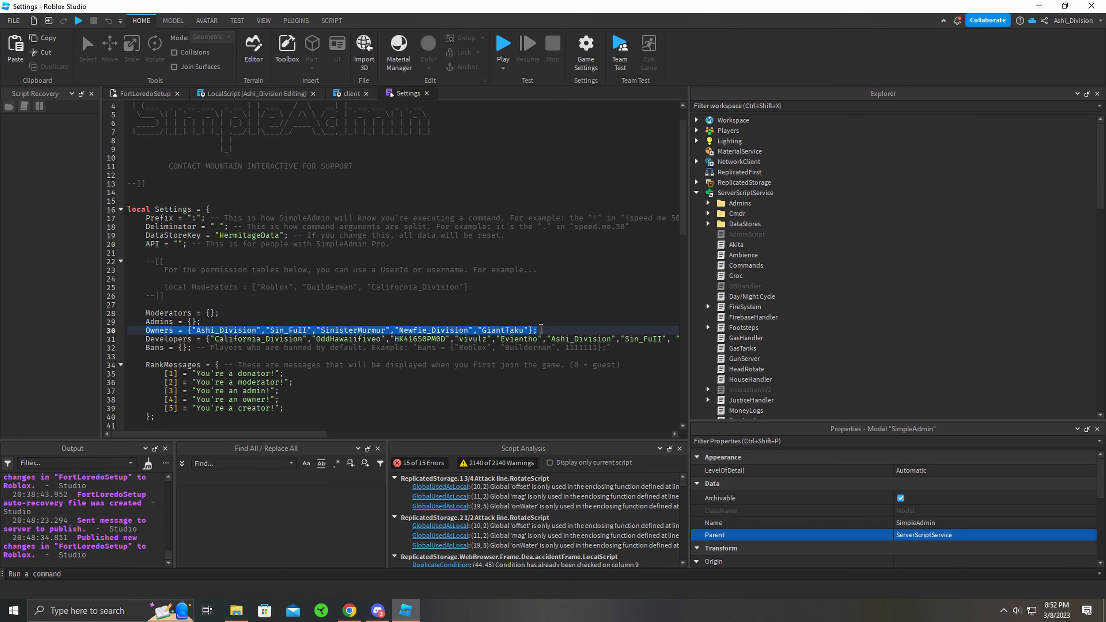
double_click(226, 330)
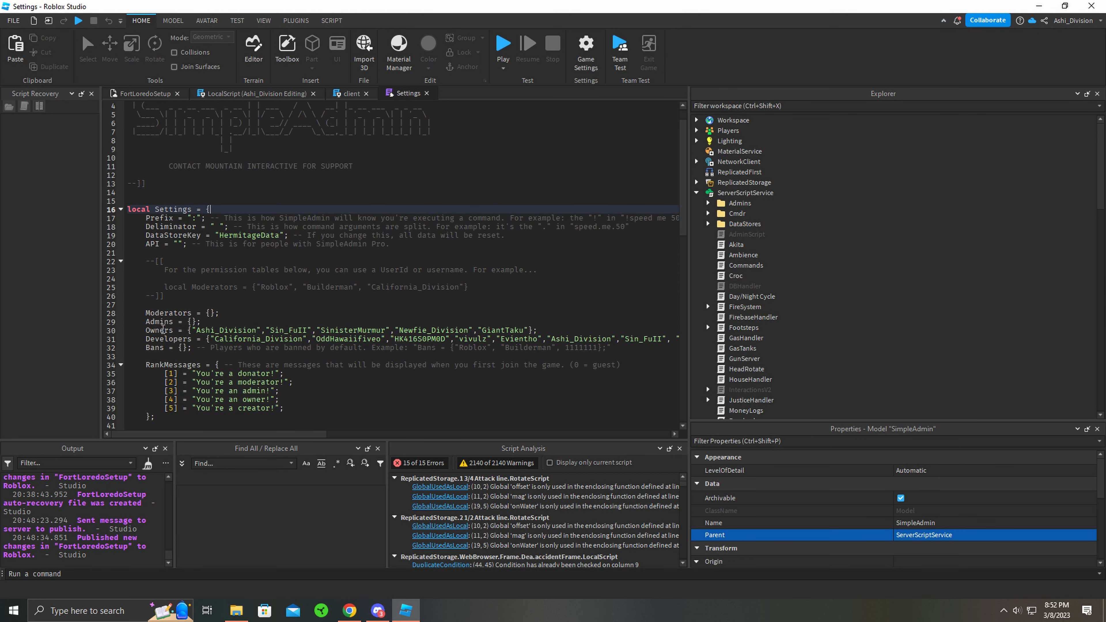
scroll("down", 3)
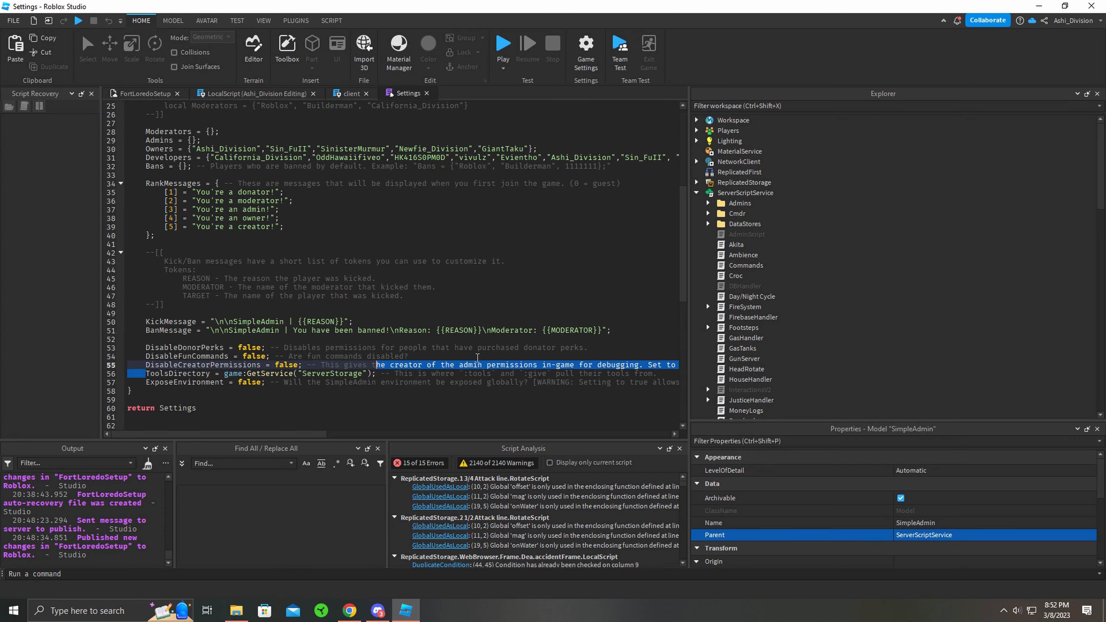
Step: Expand ServerStorage and the M1911 tool to show its Scripting folder and Gun parts
left_click(708, 203)
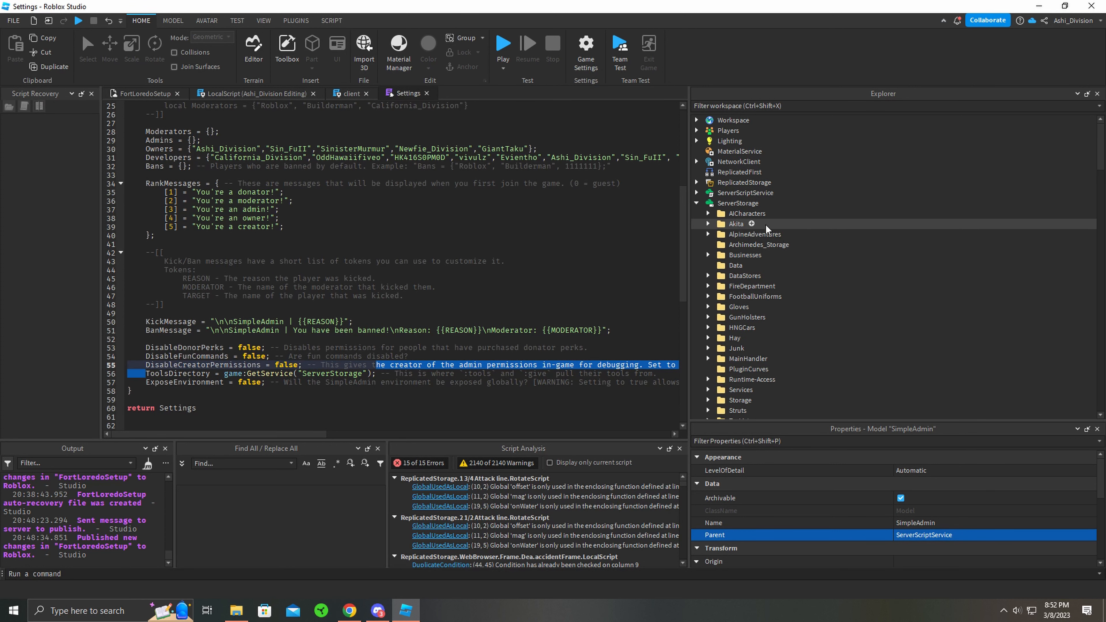
scroll("down", 3)
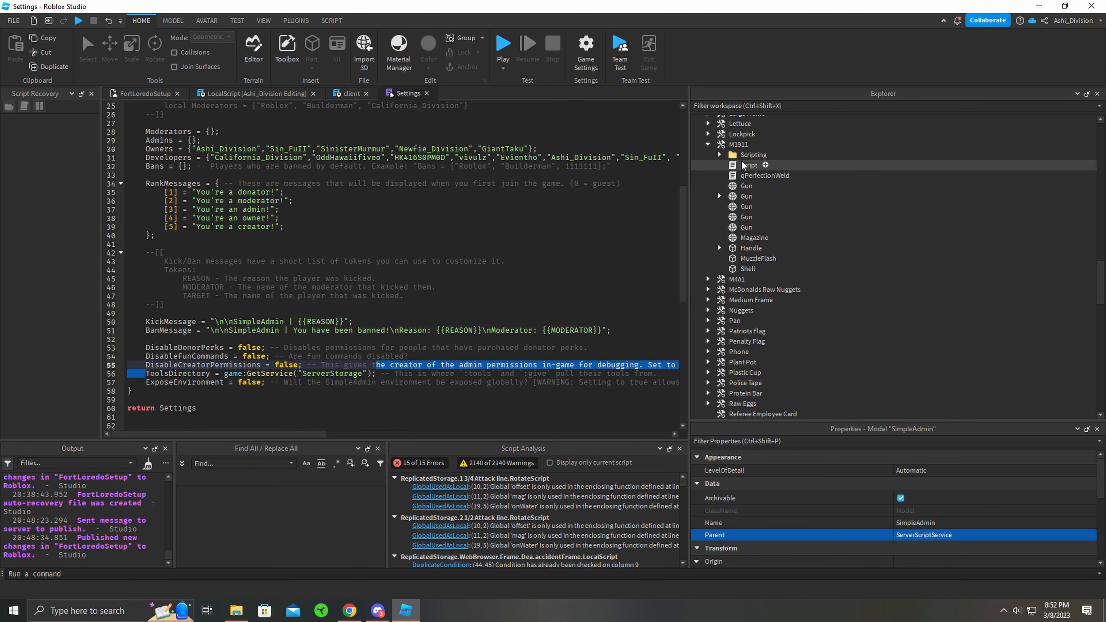
mouse_move(741, 133)
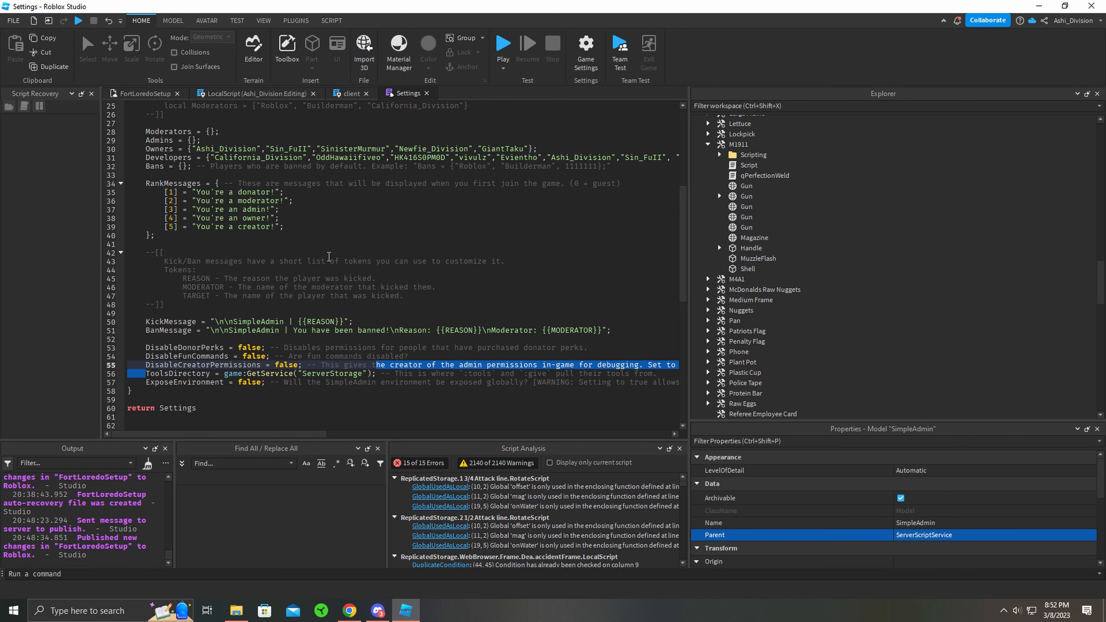
mouse_move(22, 35)
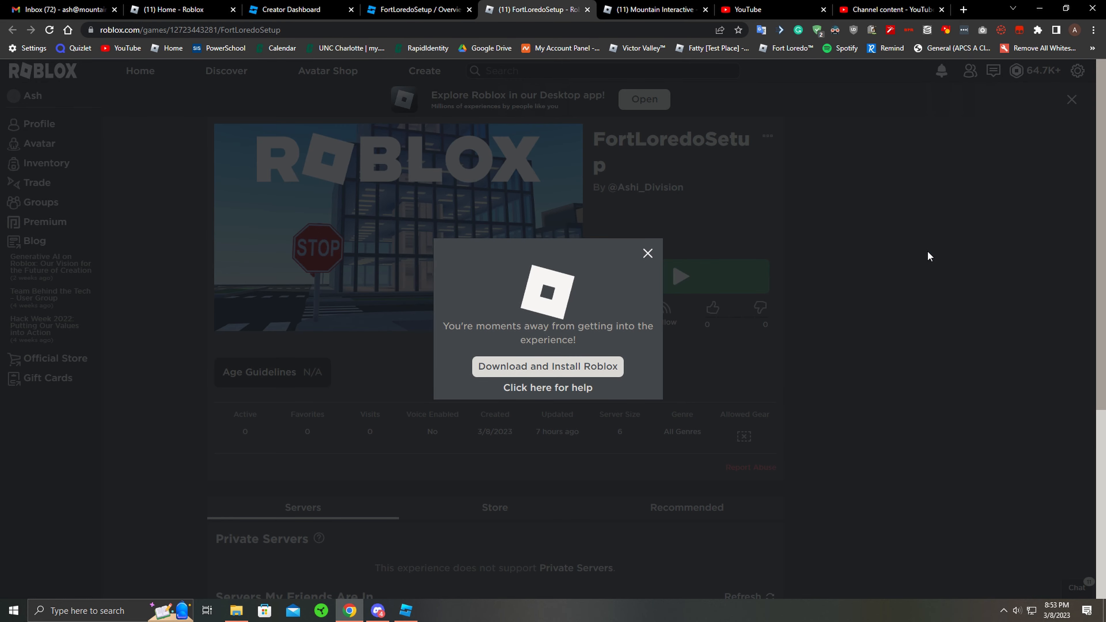
Step: Play FortLoredoSetup from its Roblox page so the client opens the experience
left_click(547, 367)
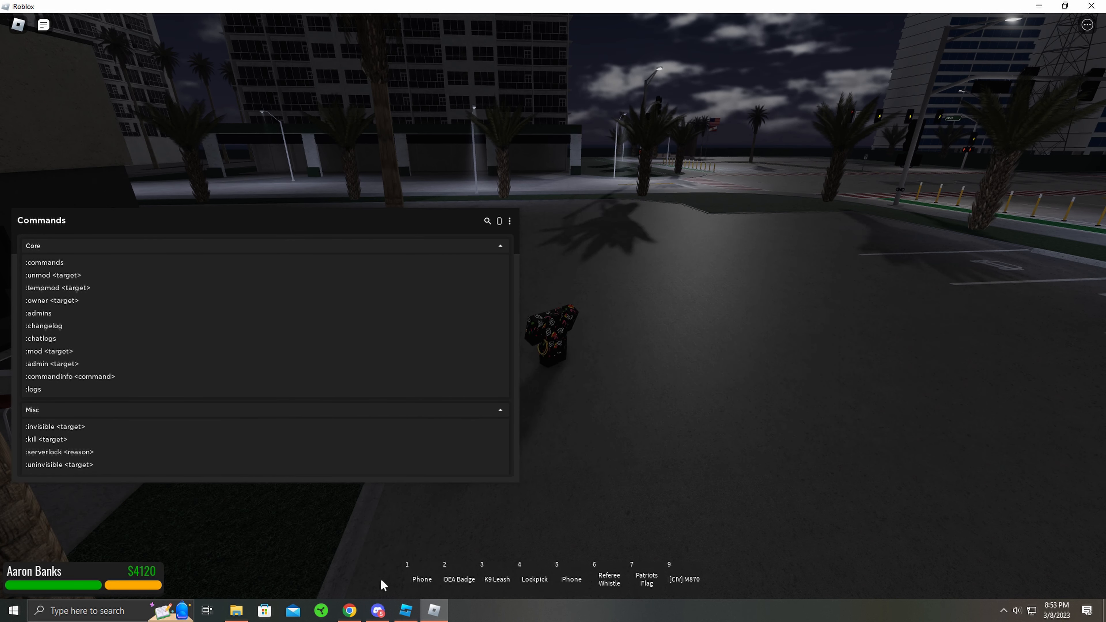
Step: Return from the in-game Commands panel to the FortLoredoSetup page in Chrome
left_click(348, 610)
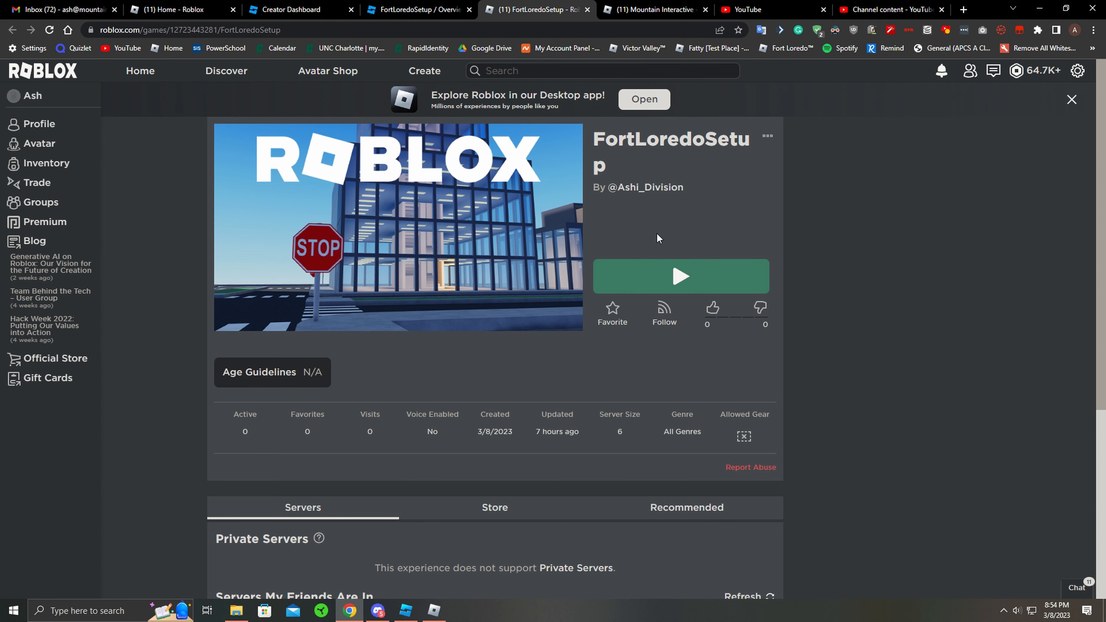
Step: In a new tab search Google for 'mountain interactive simpleadmin pro'
left_click(962, 9)
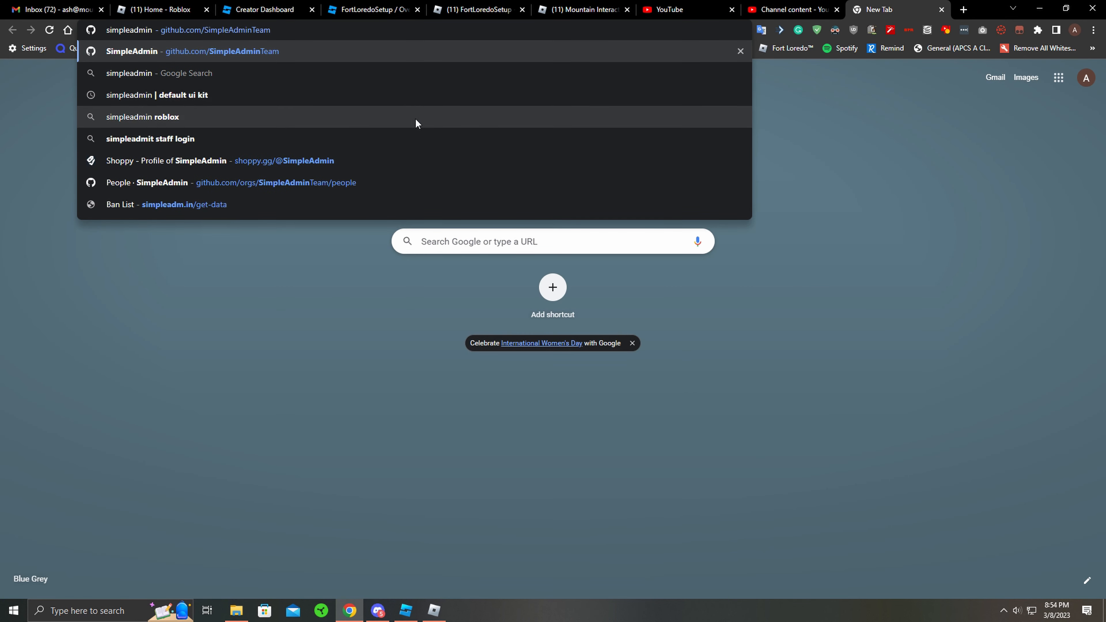
type("mountaininteractive.com/admin/")
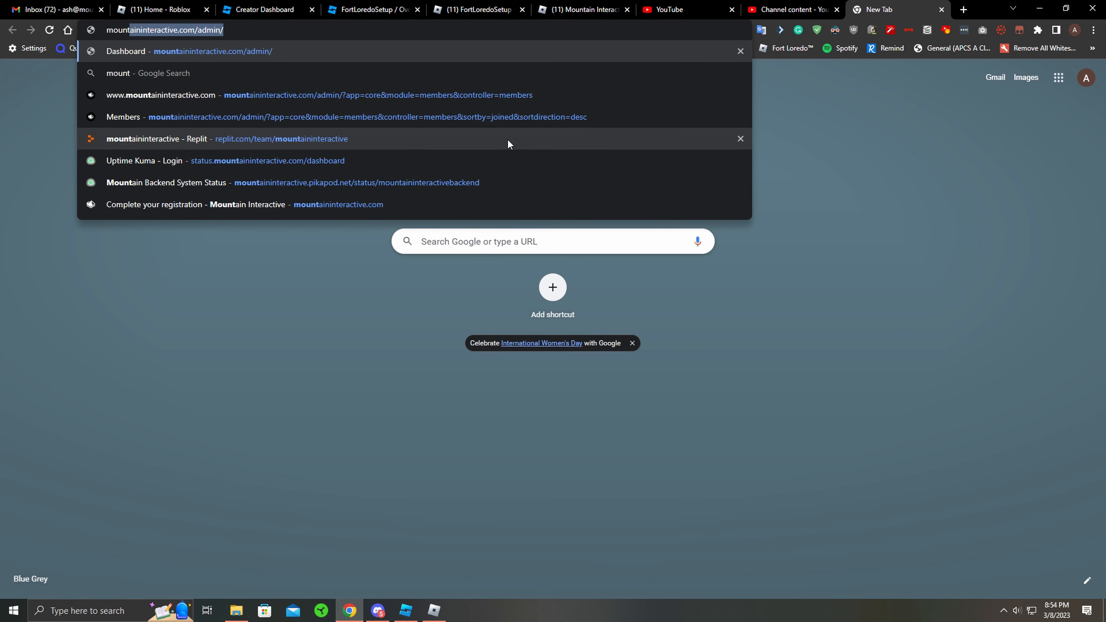
type("mountain int")
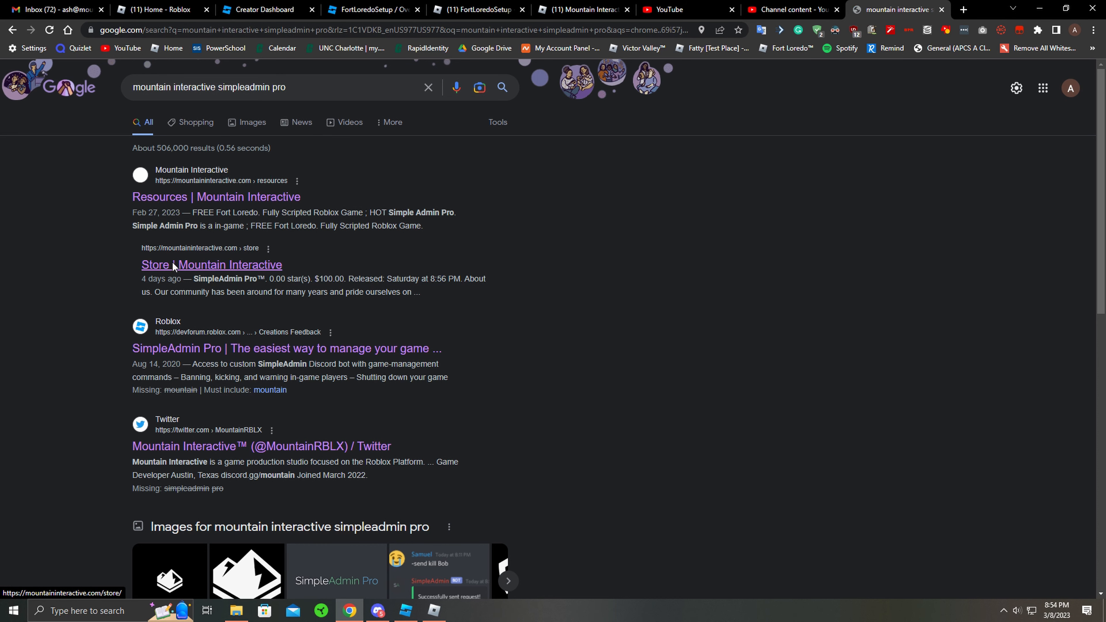
Step: Open the Mountain Interactive store result and the $100 SimpleAdmin Pro™ listing, then return to the game
left_click(211, 265)
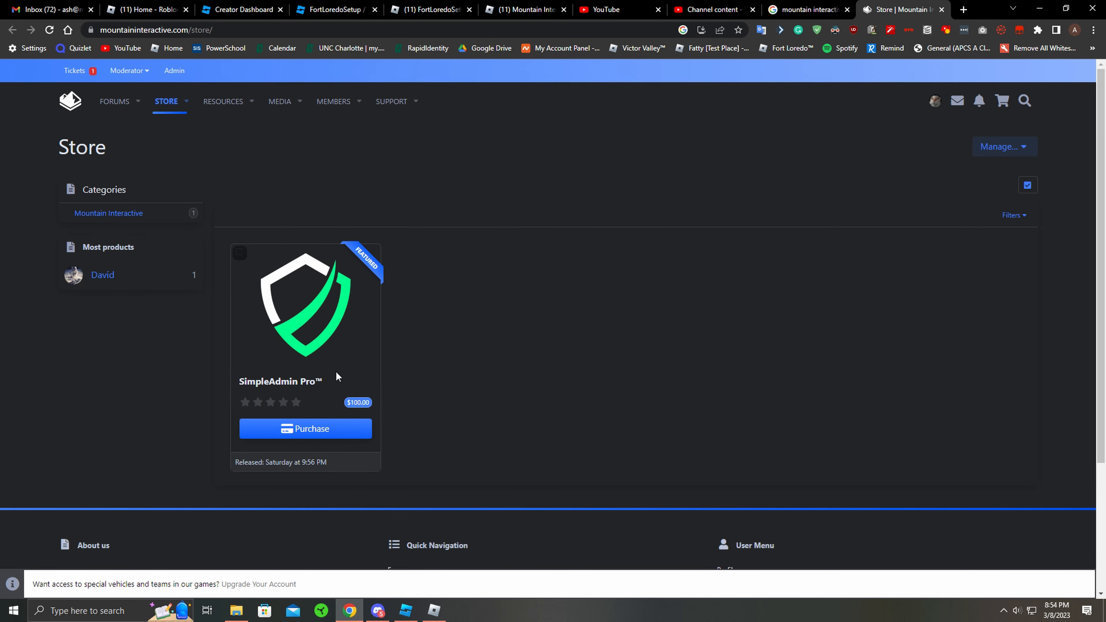
left_click(280, 381)
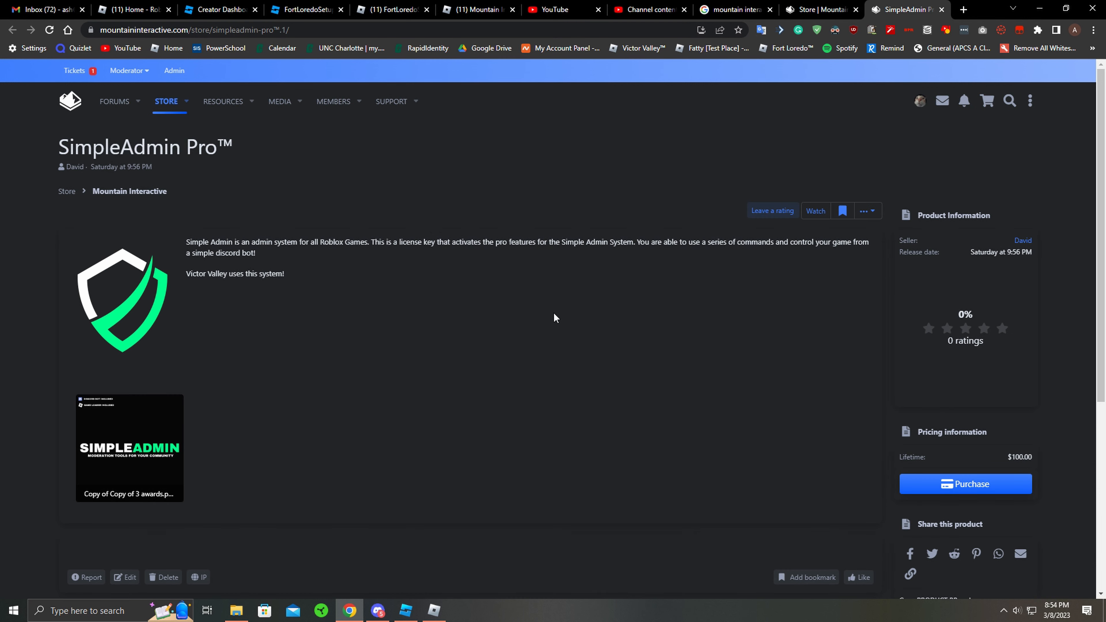
mouse_move(582, 391)
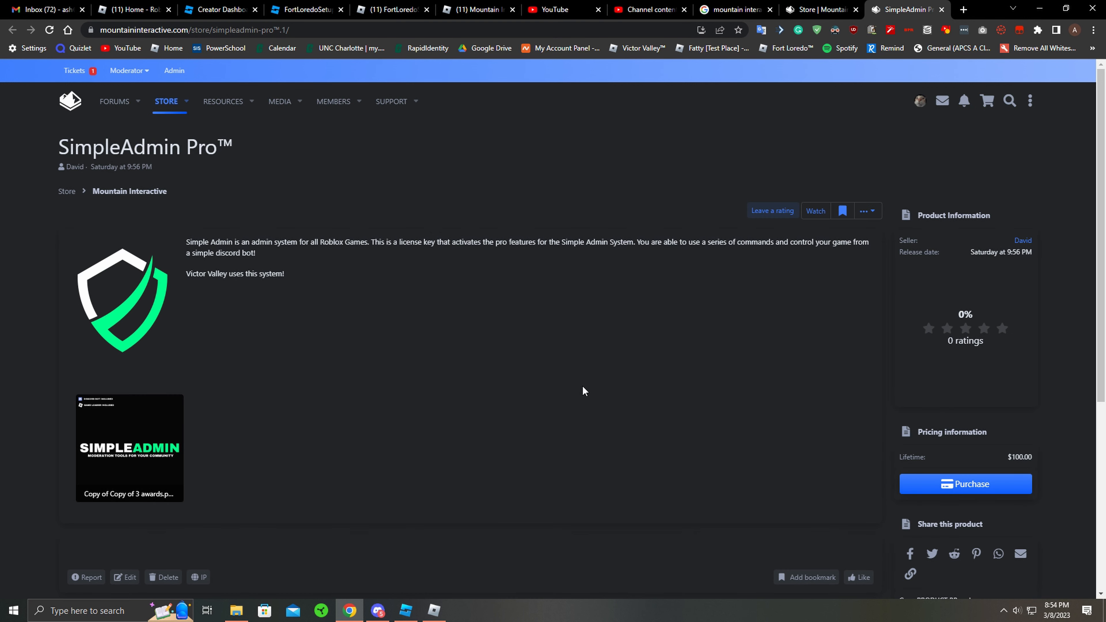
mouse_move(315, 487)
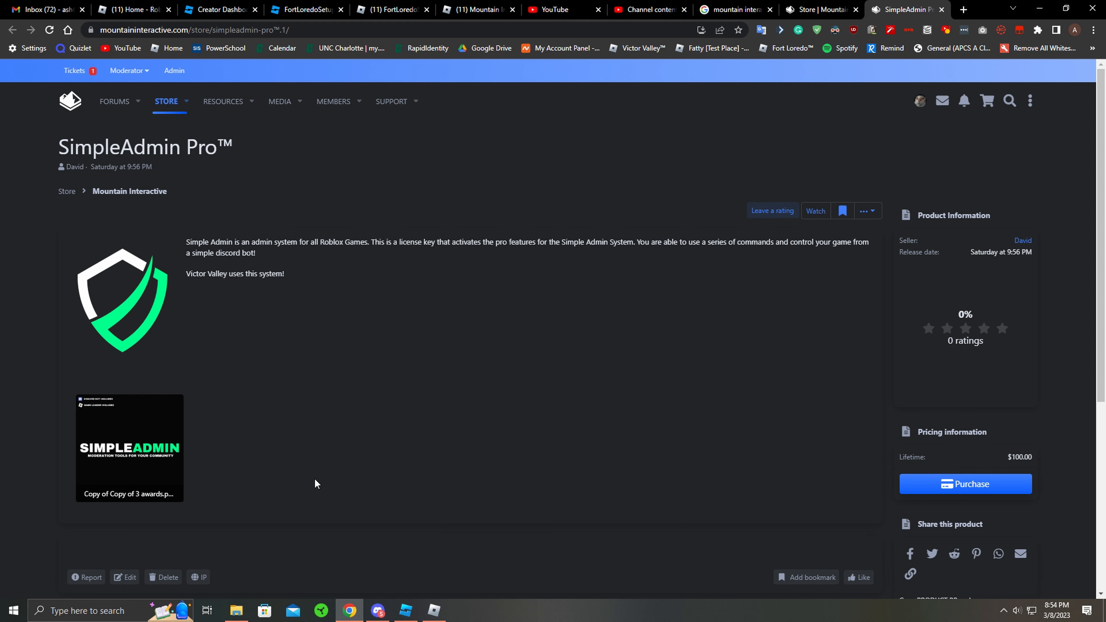
mouse_move(394, 600)
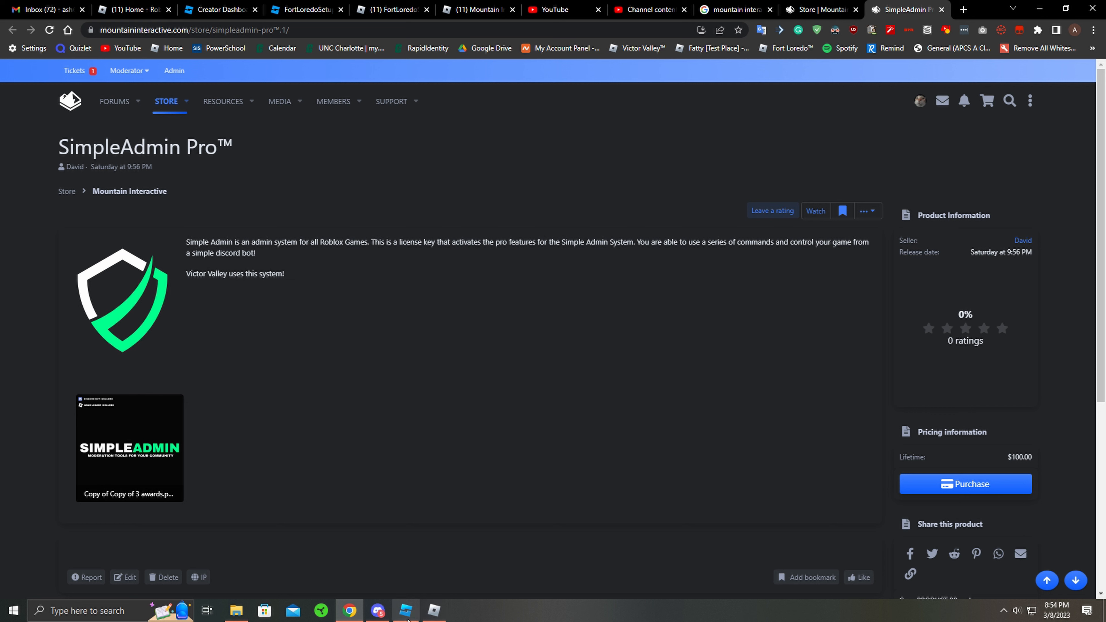
left_click(433, 610)
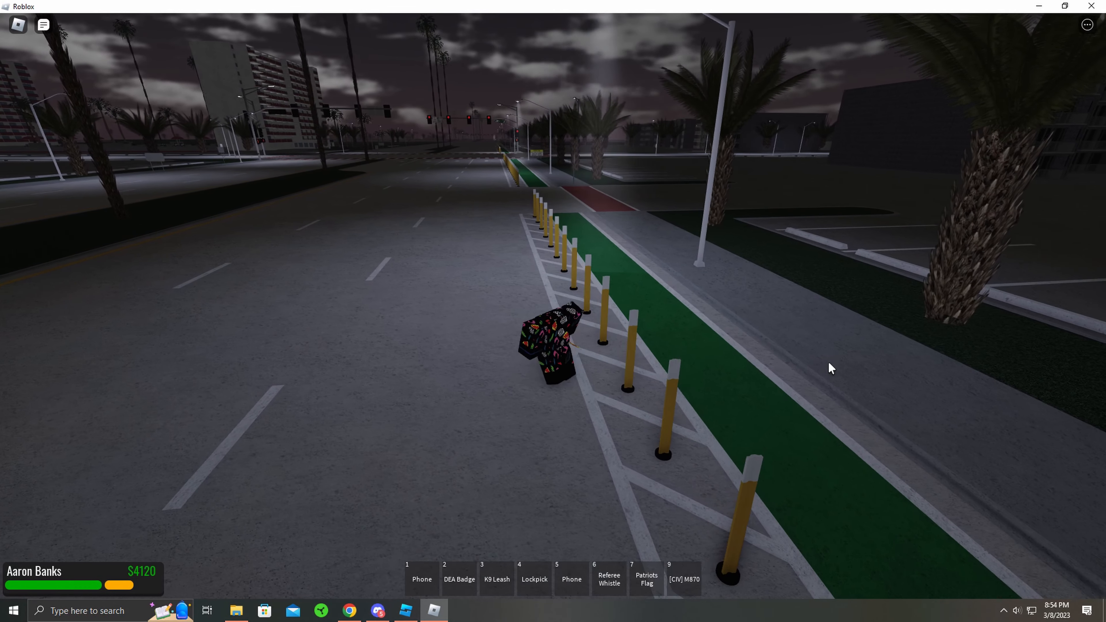
Step: Enter the admin command ":speed me 1000" in the Roblox chat to set speed to 1000
type(":speed me 1000")
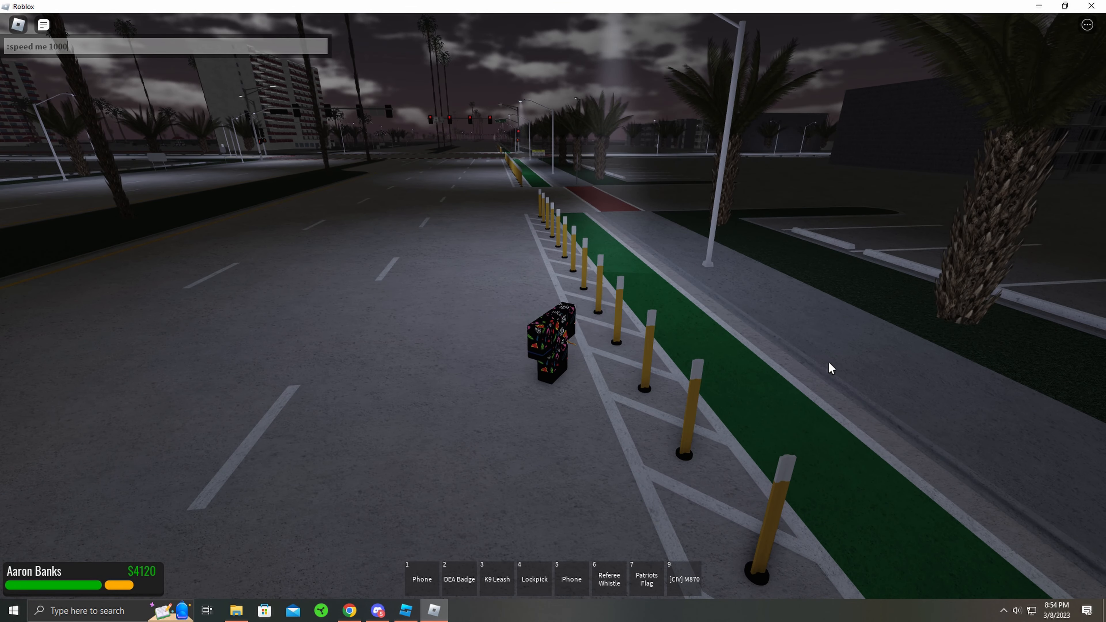